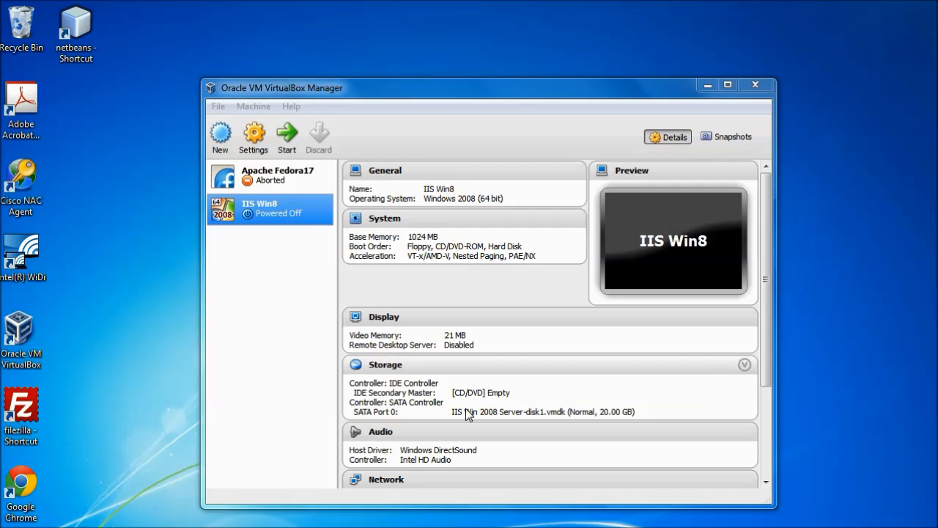
mouse_move(287, 137)
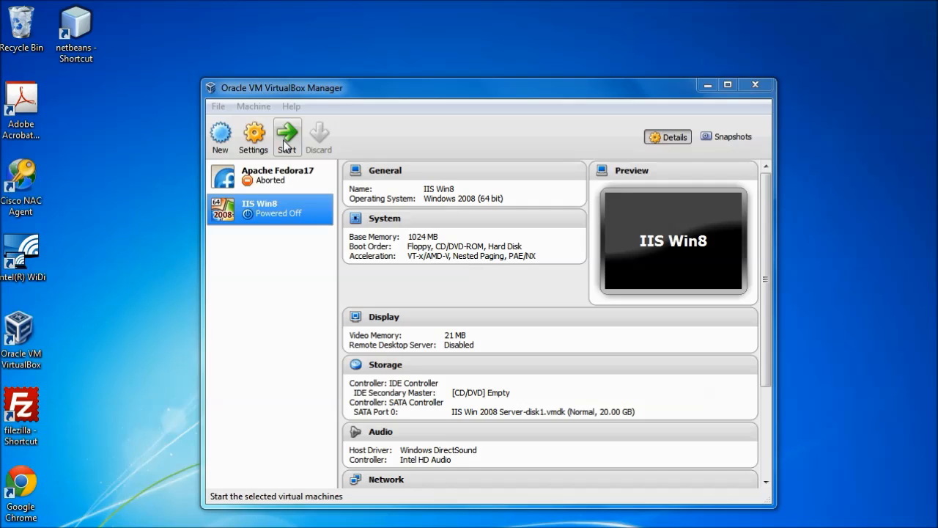
Step: Start the IIS Win8 machine and dismiss the keyboard capture and mouse integration notices
click(287, 136)
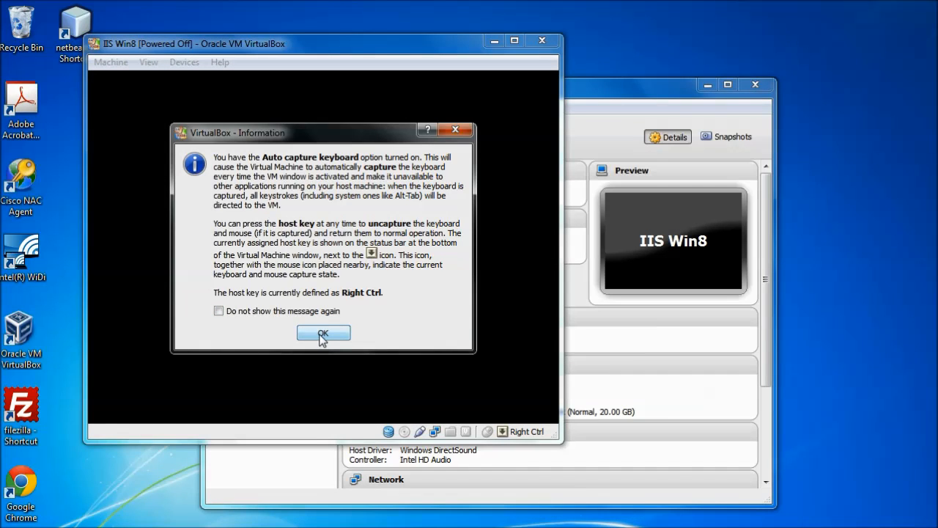
click(323, 333)
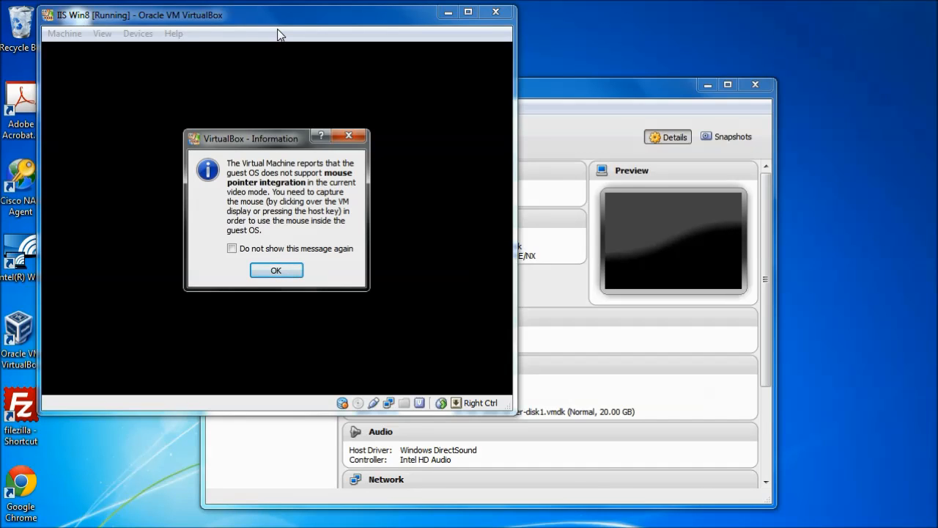
click(276, 270)
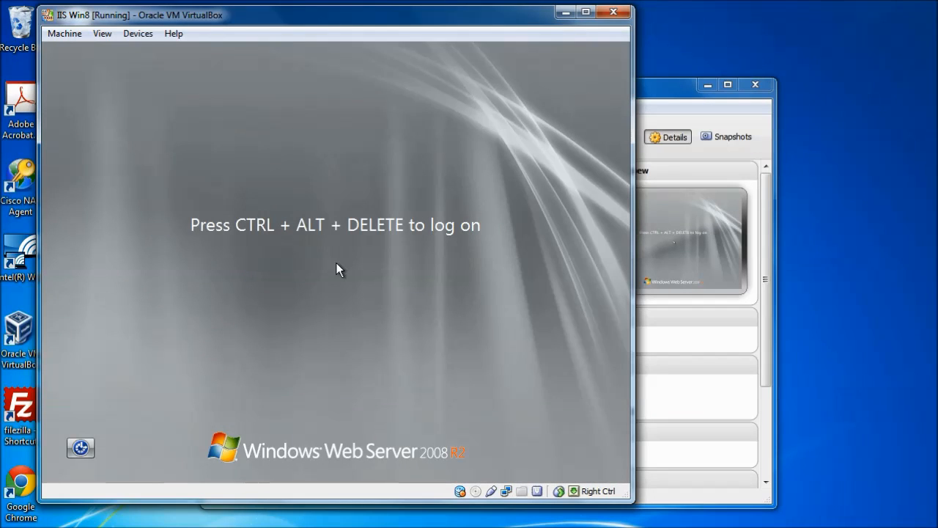
mouse_move(347, 281)
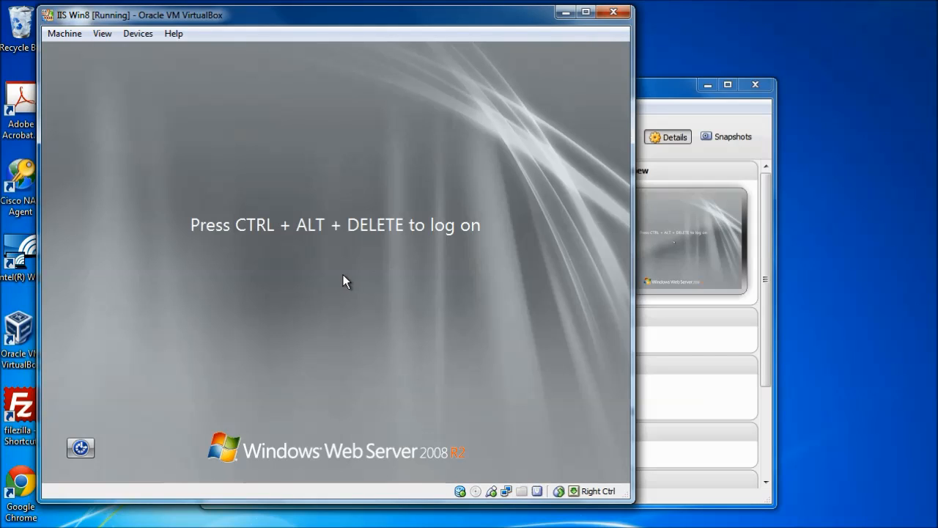
mouse_move(345, 282)
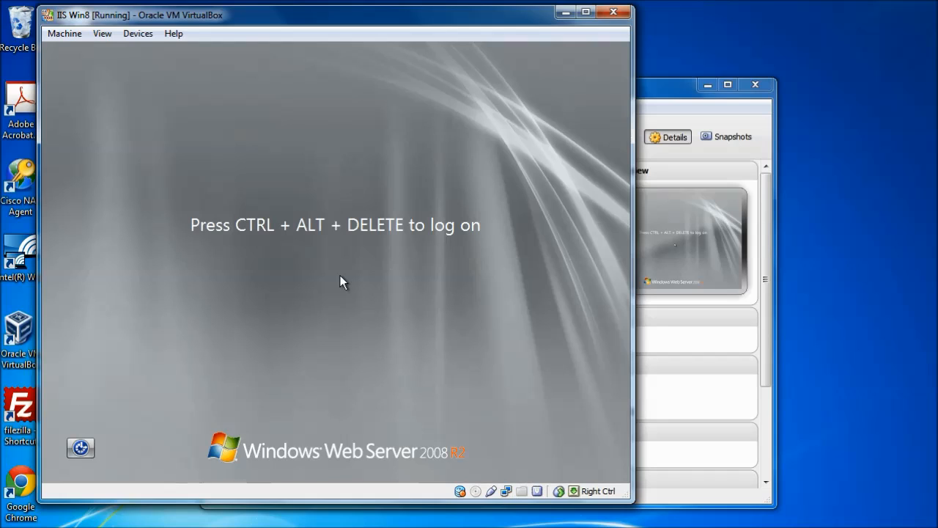
mouse_move(586, 480)
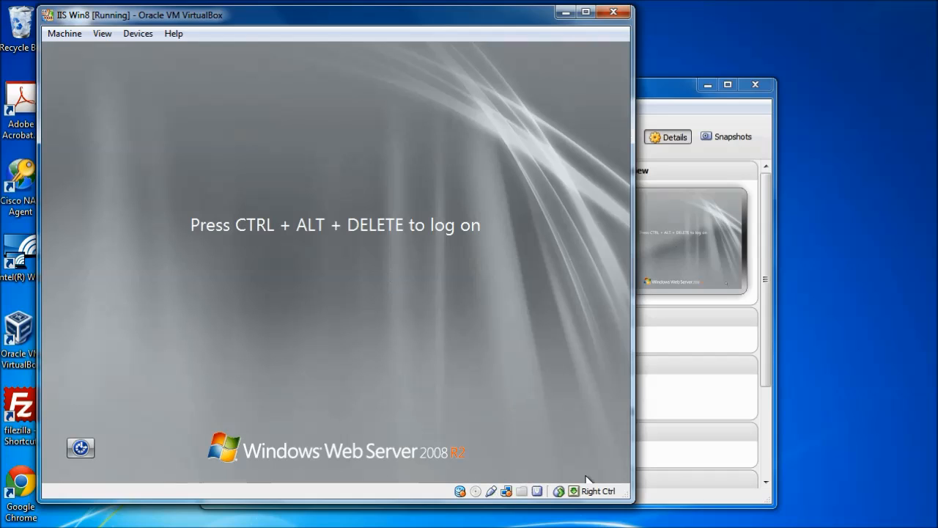
mouse_move(598, 490)
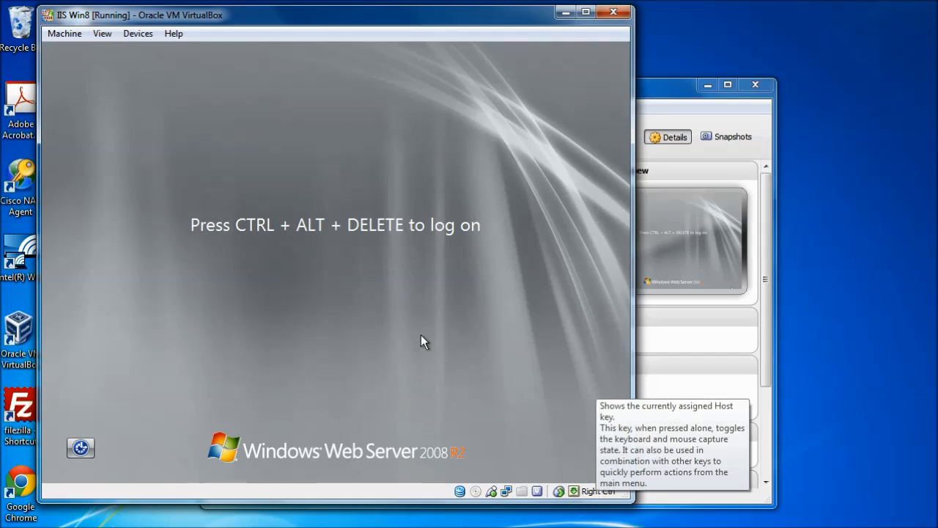
mouse_move(391, 321)
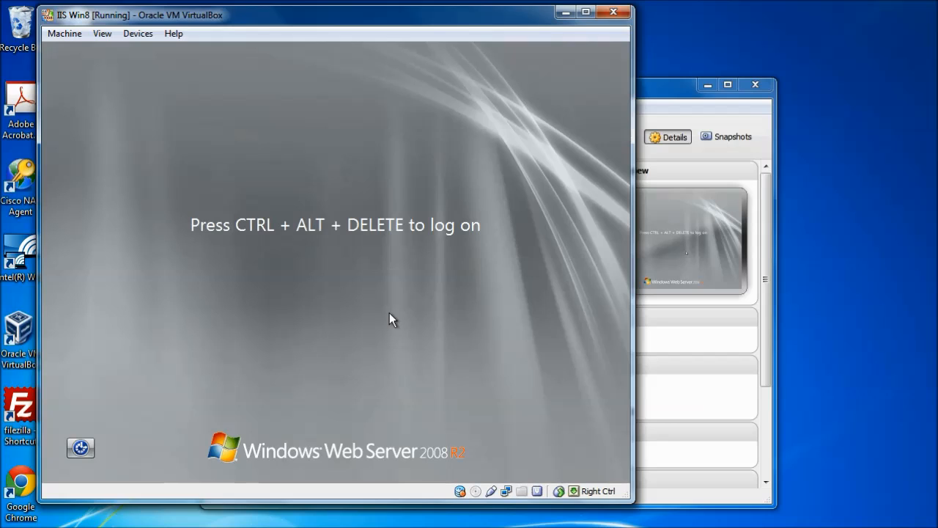
mouse_move(88, 55)
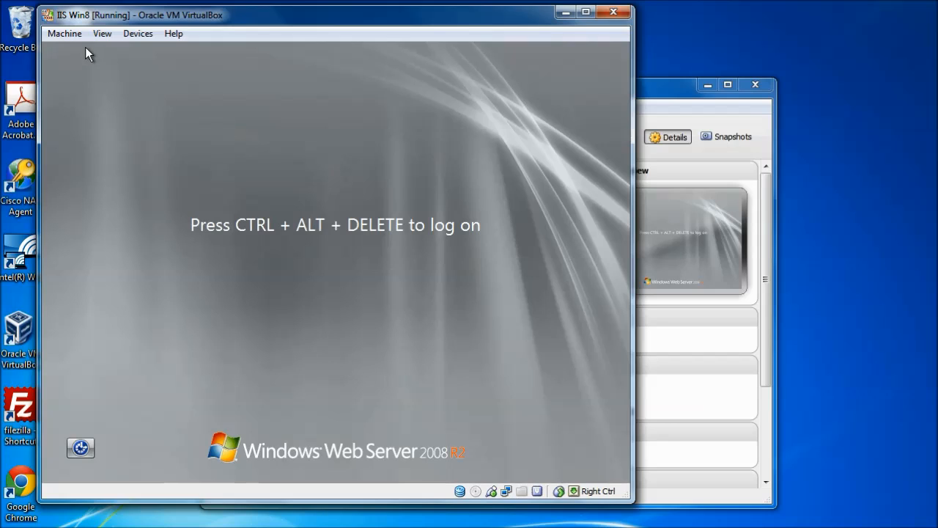
Step: Send Ctrl-Alt-Del to the guest from the Machine menu
click(64, 33)
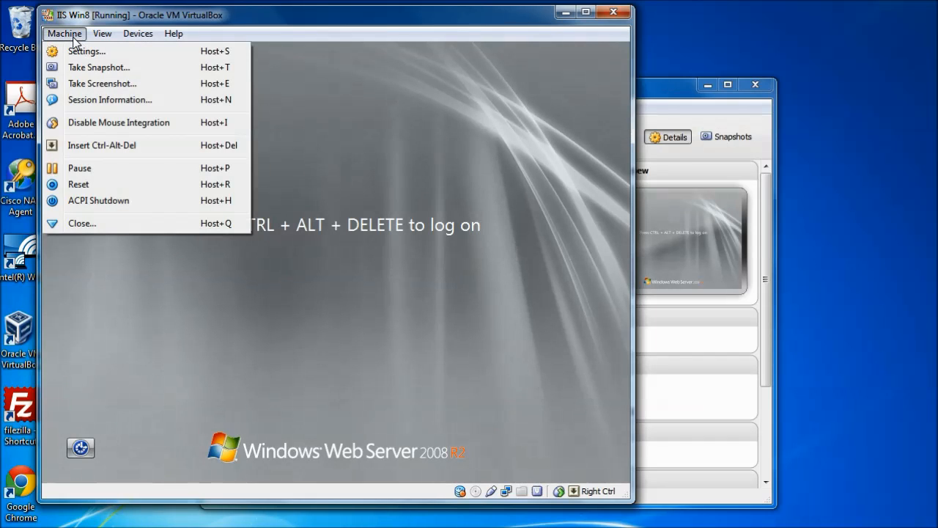
mouse_move(93, 145)
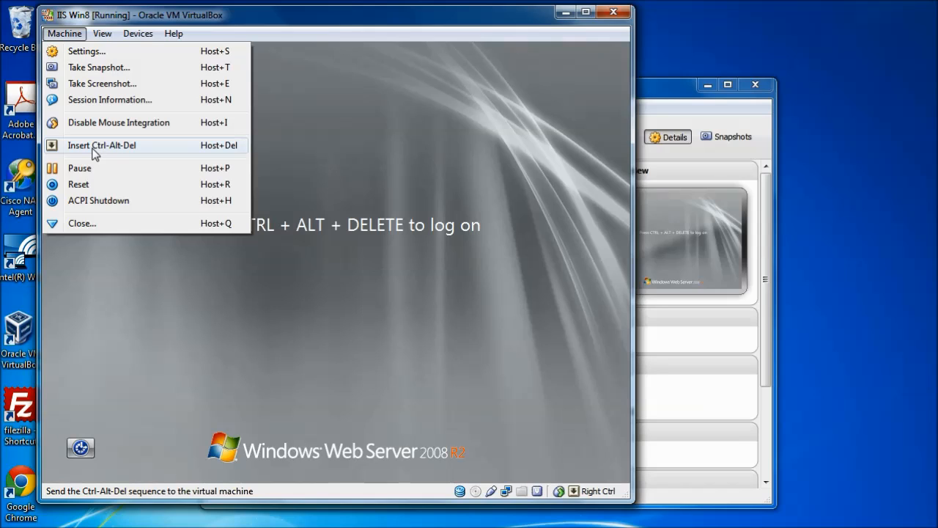
click(101, 145)
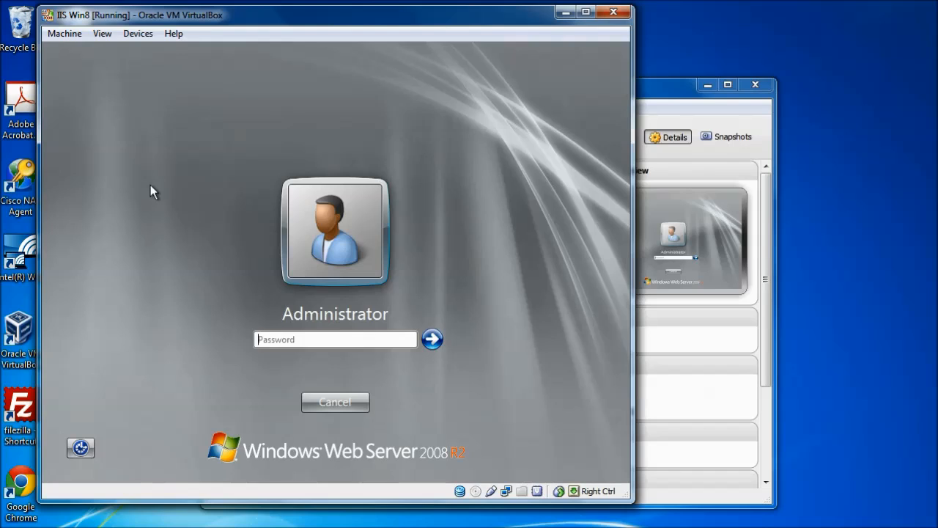
Step: Log on to the guest as Administrator with the password
text(•)
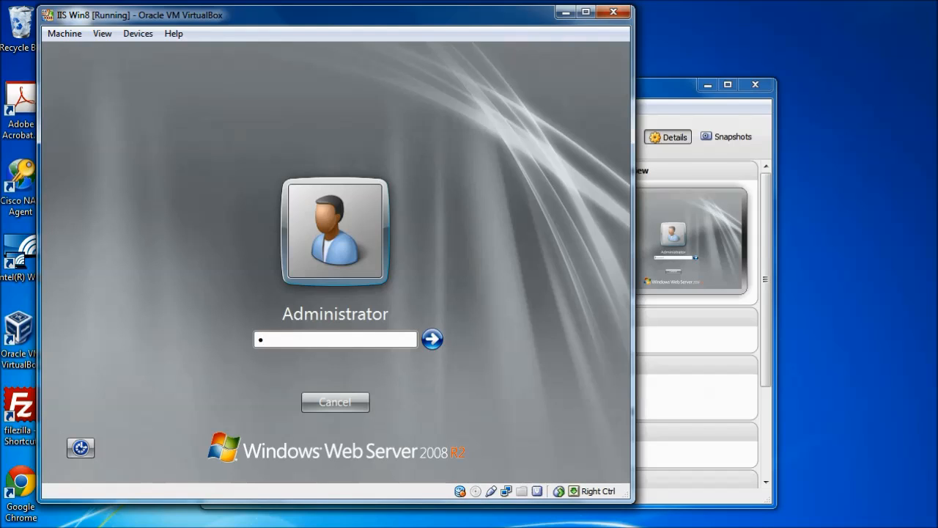
text(password)
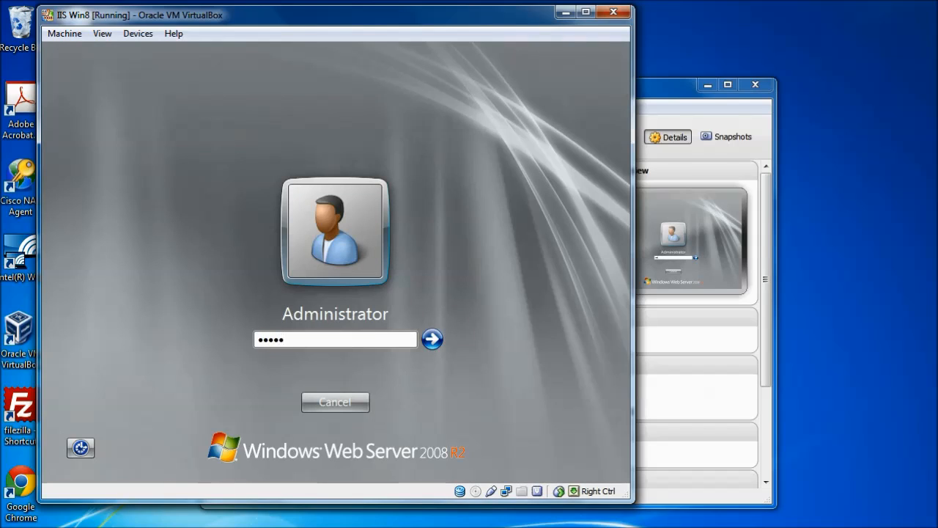
text(password)
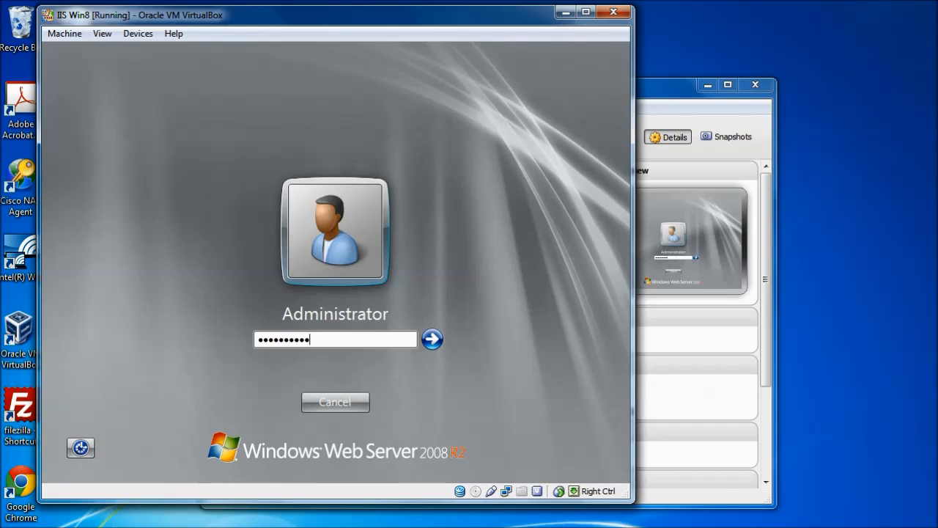
click(432, 338)
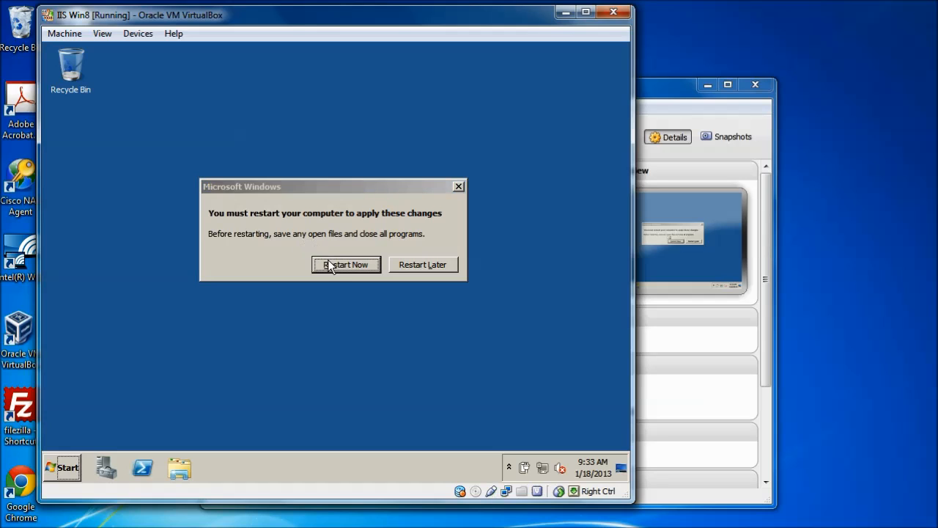
Step: Restart the guest now and dismiss the mouse integration and 32-bit colour notices
click(345, 265)
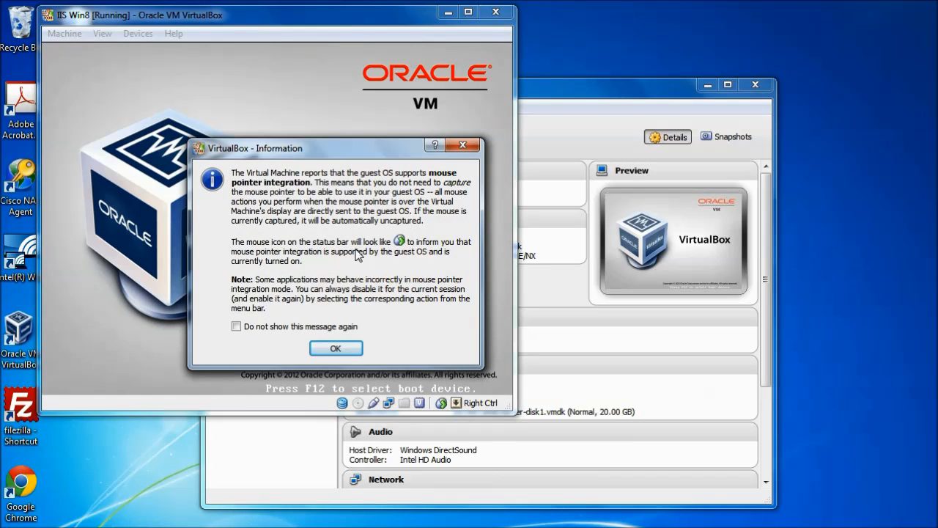
click(336, 347)
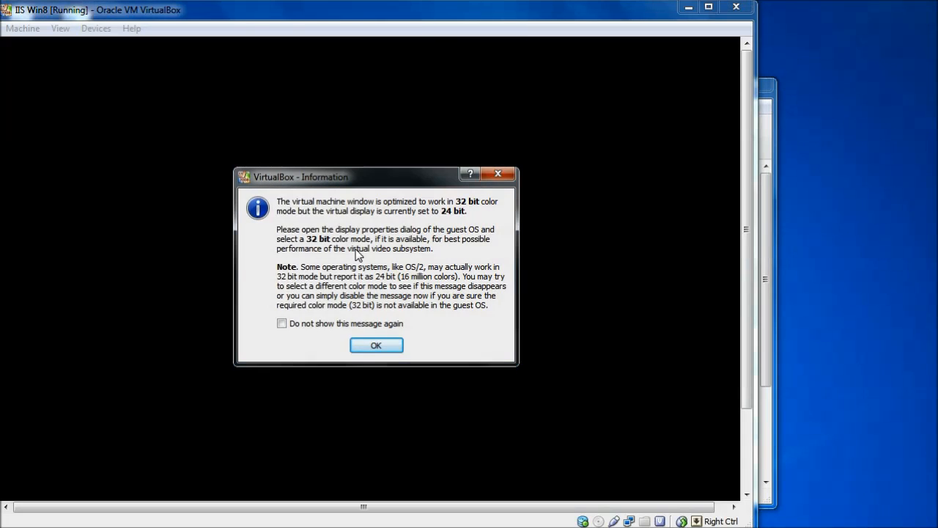
click(376, 346)
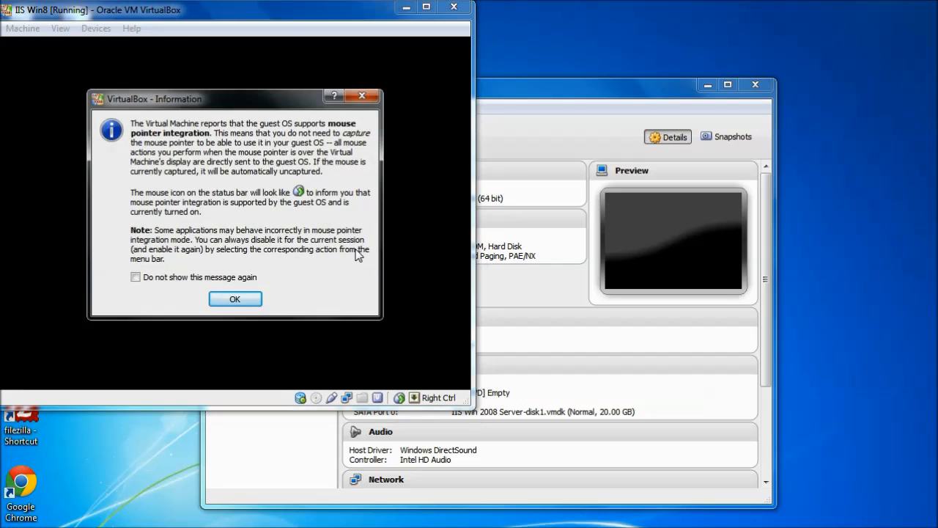
click(235, 299)
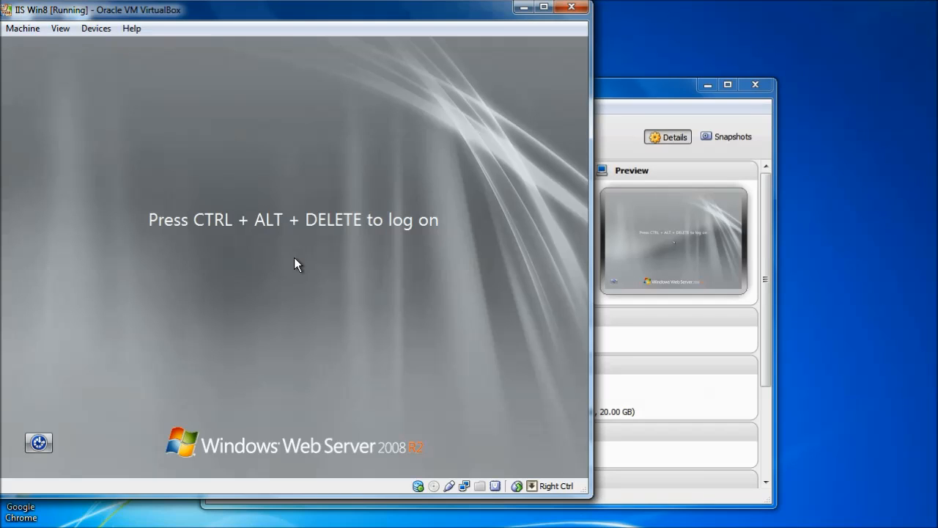
Step: Send Ctrl-Alt-Del and log back on as Administrator with the password
key(ctrl+alt+delete)
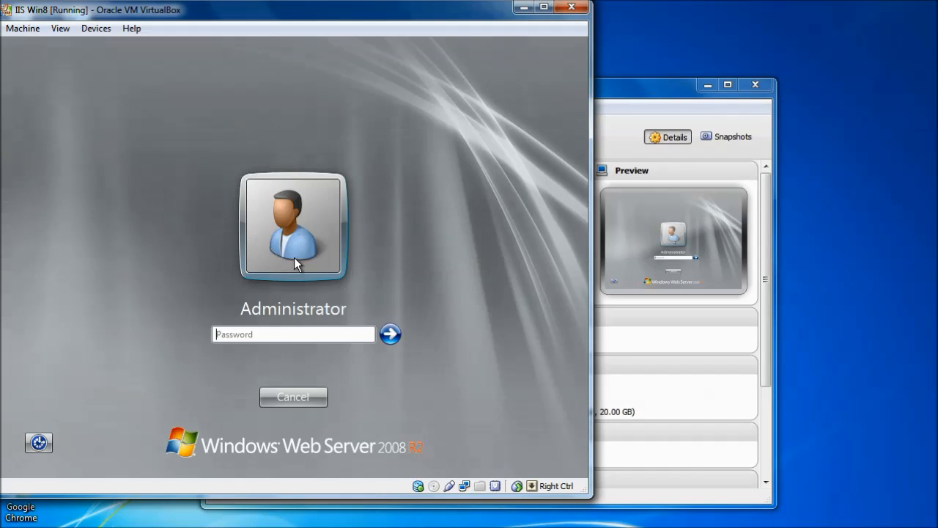
text(•)
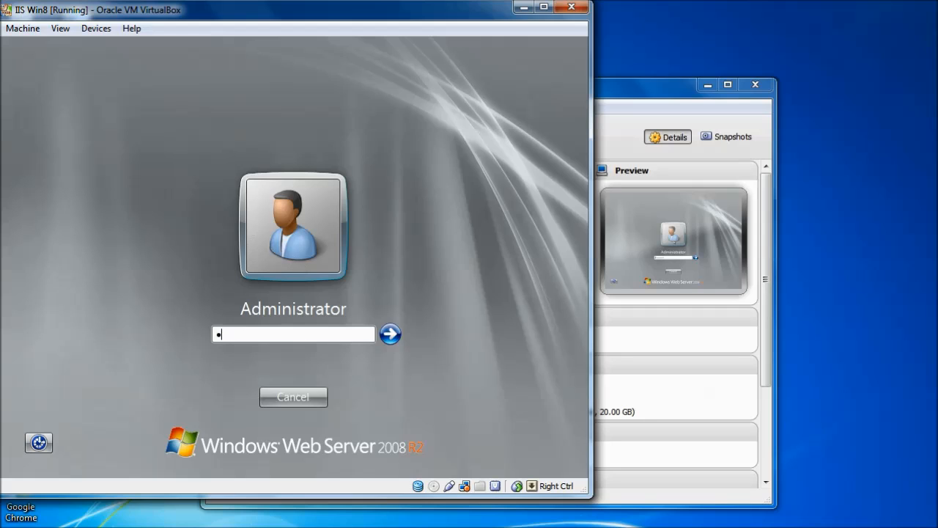
text(password)
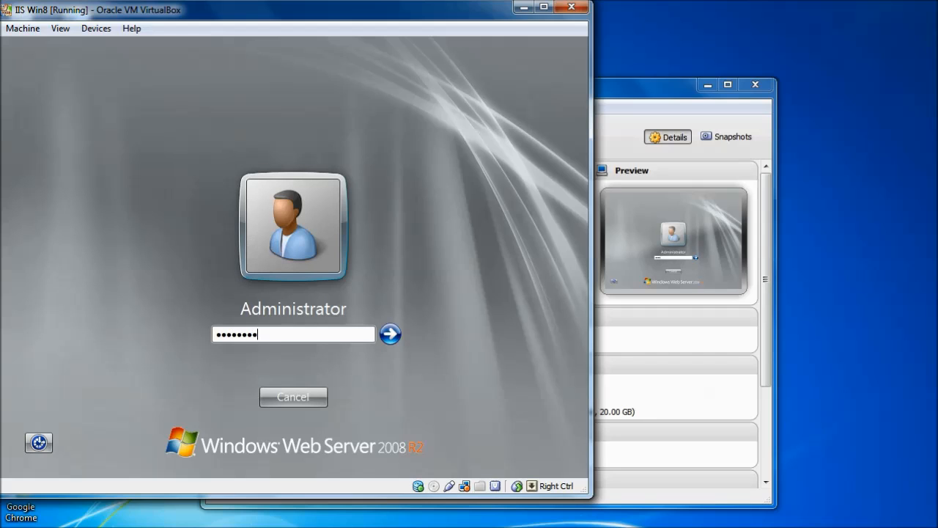
click(390, 334)
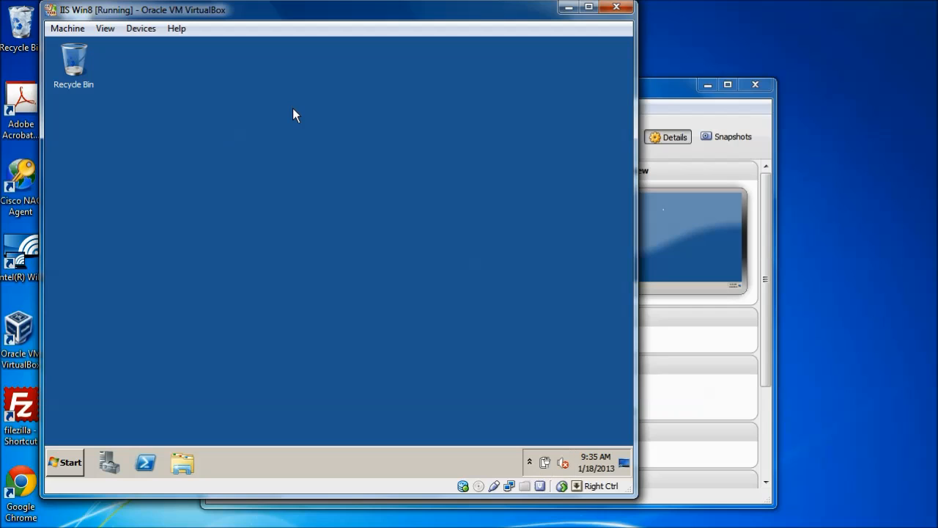
mouse_move(108, 462)
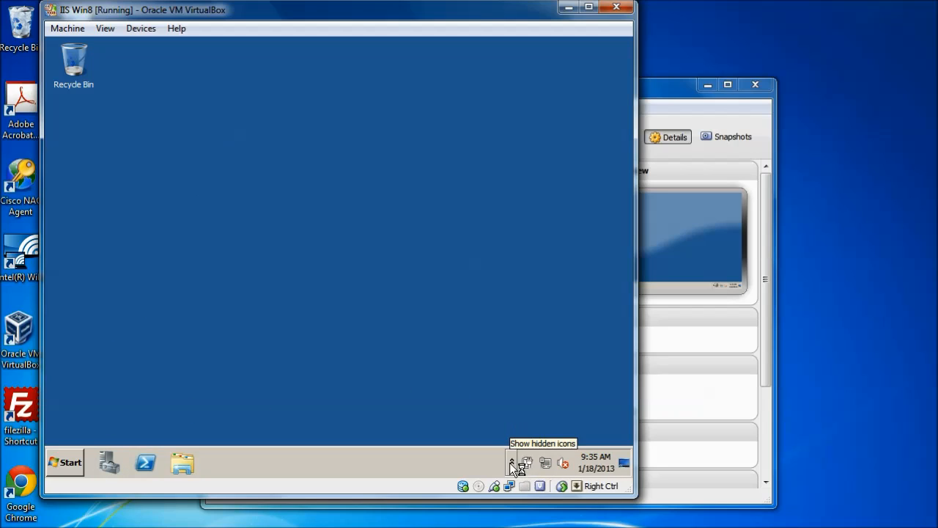
click(512, 462)
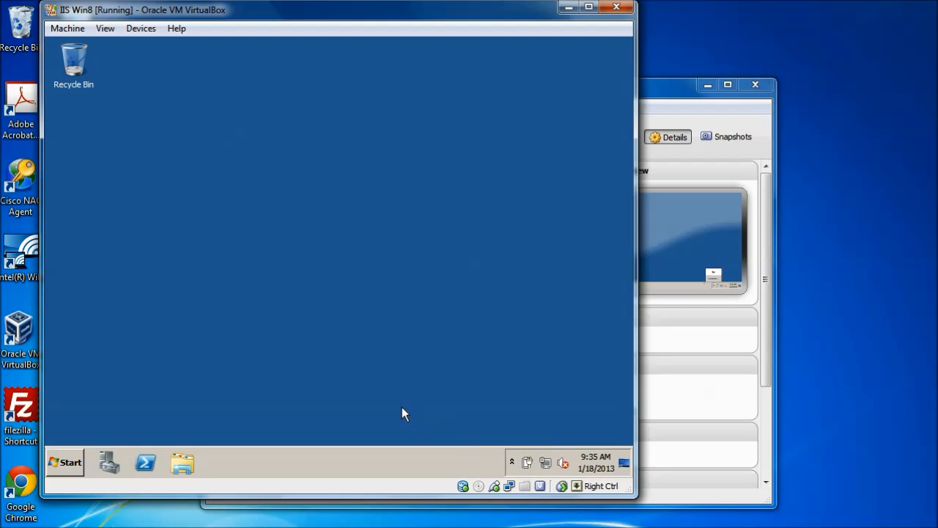
mouse_move(81, 438)
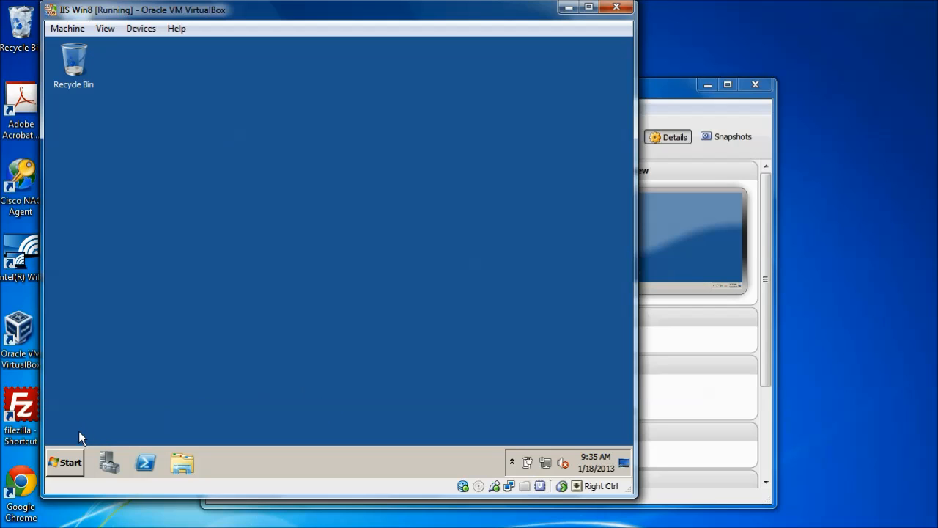
click(65, 462)
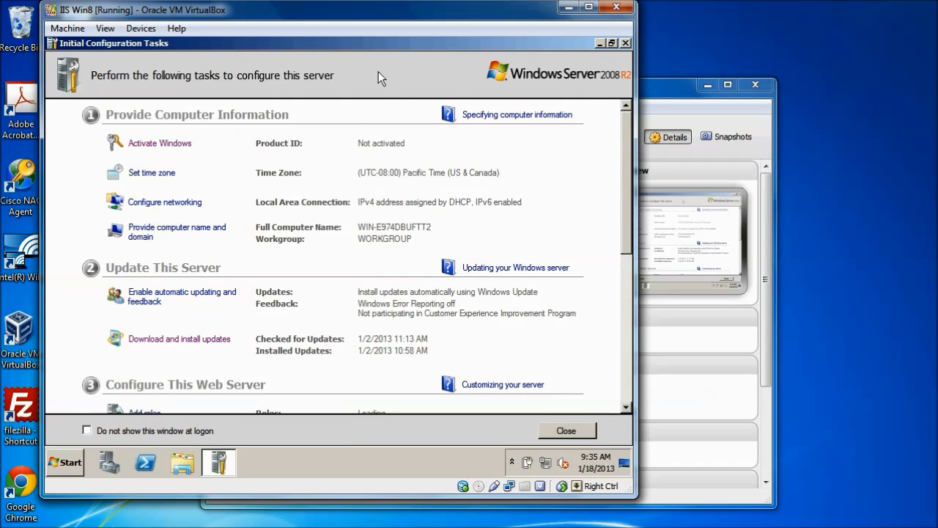
mouse_move(369, 162)
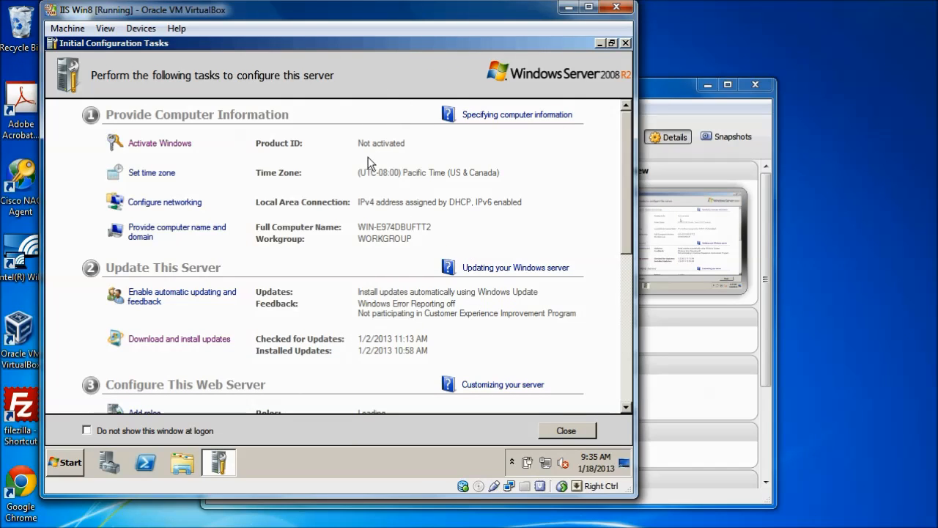
mouse_move(150, 143)
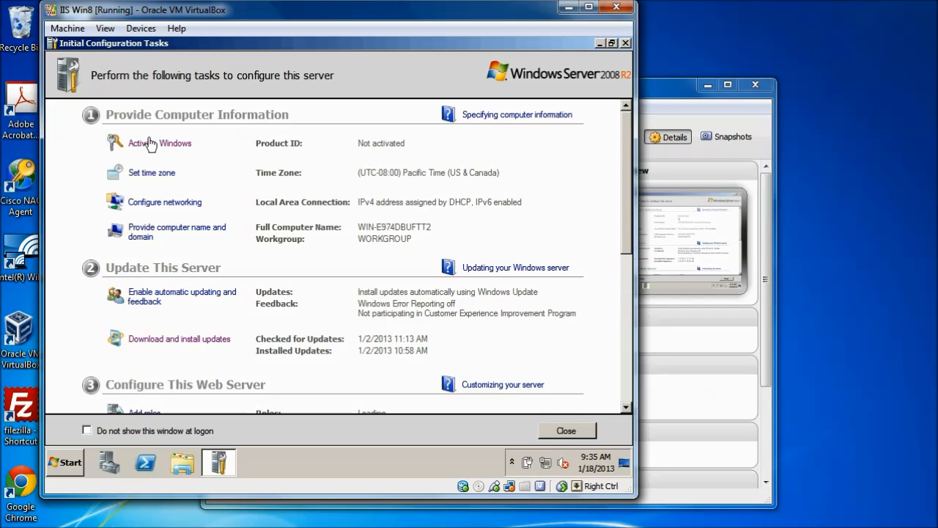
mouse_move(160, 143)
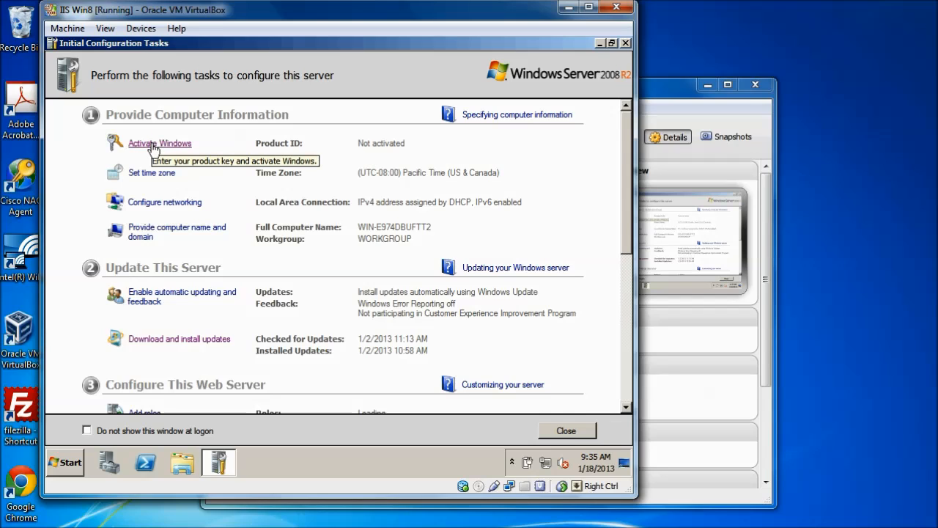
mouse_move(154, 151)
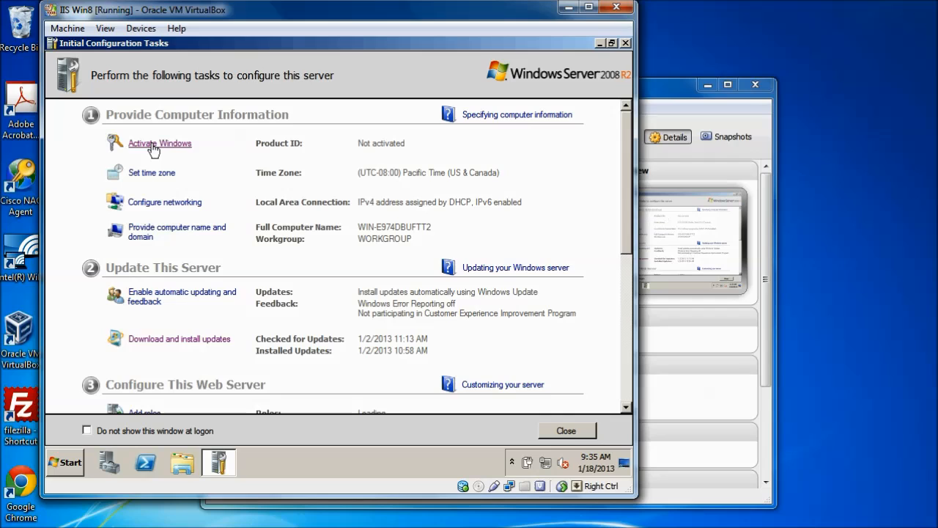
Step: Activate Windows with the current product key and close the success message
click(160, 143)
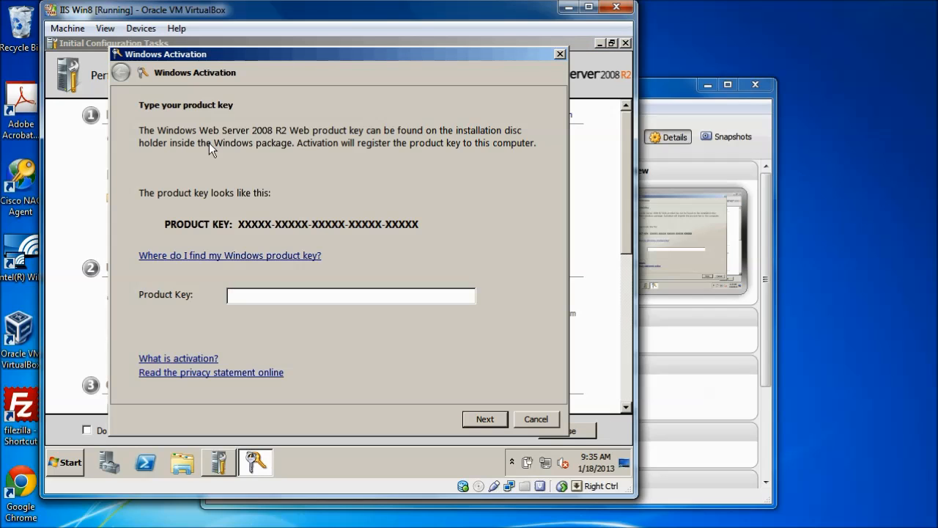
mouse_move(483, 448)
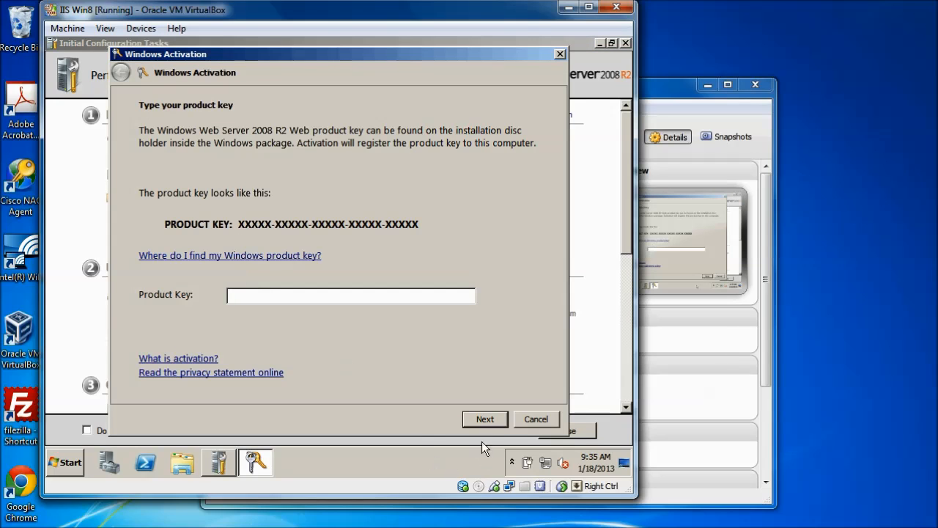
click(485, 418)
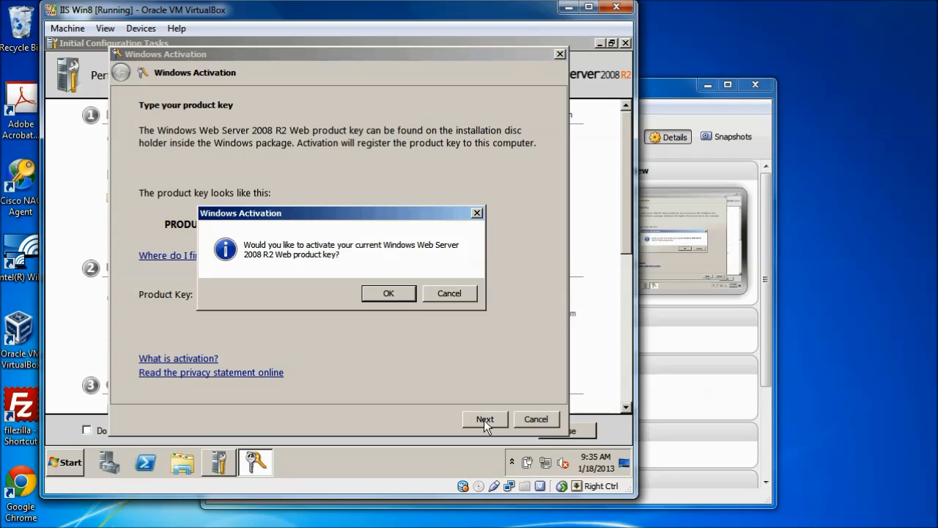
mouse_move(380, 294)
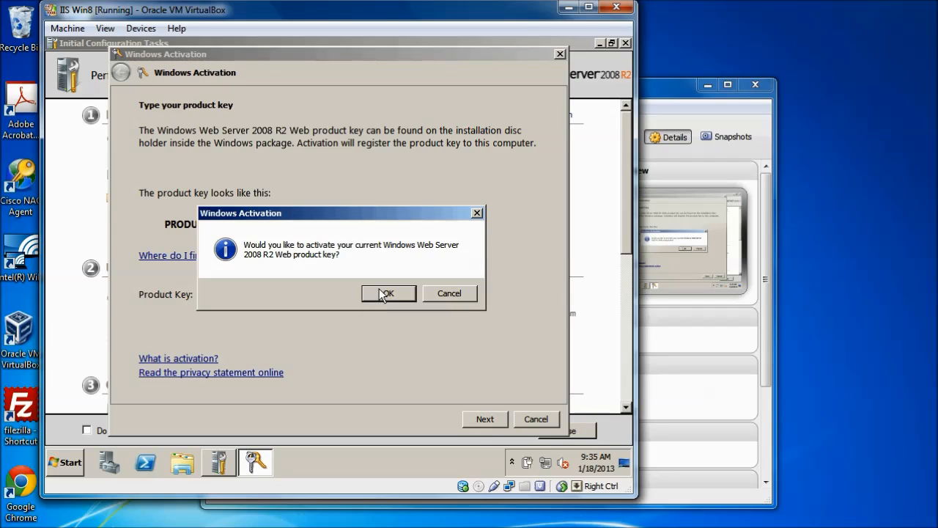
click(388, 294)
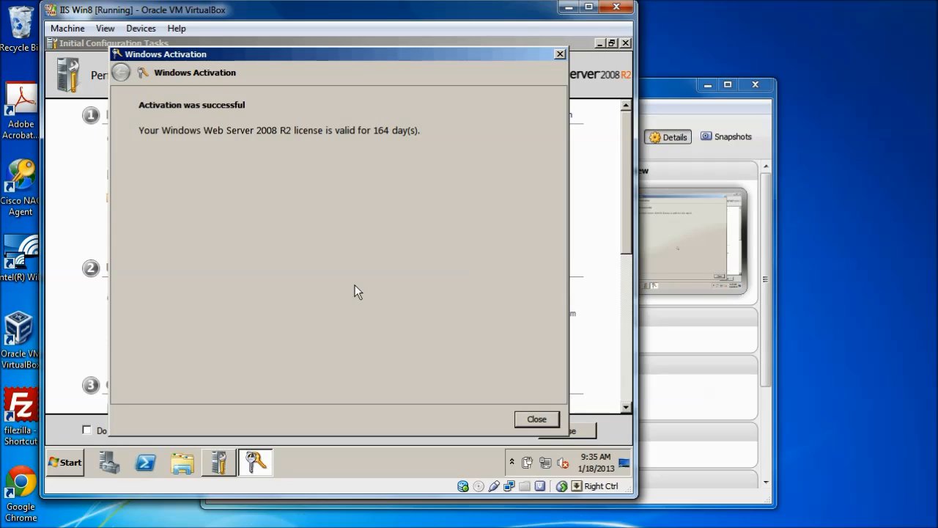
mouse_move(388, 155)
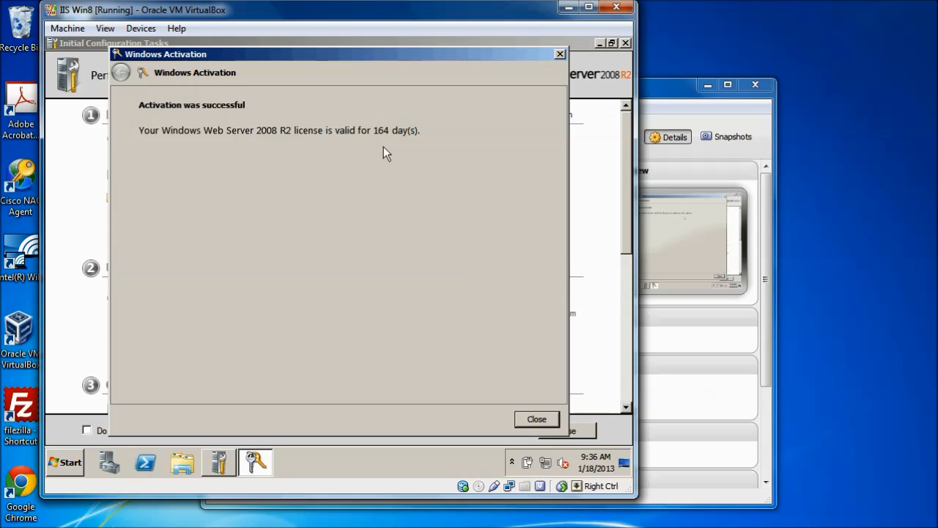
mouse_move(408, 256)
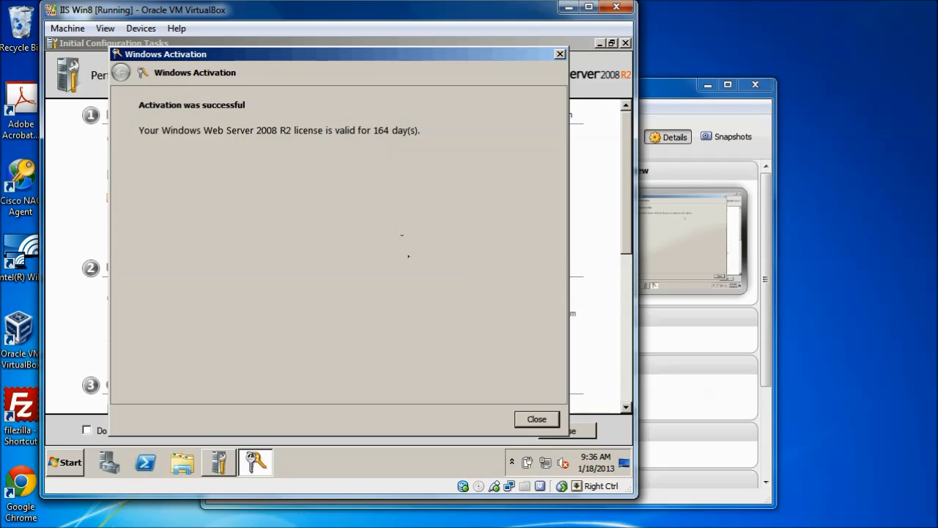
click(536, 418)
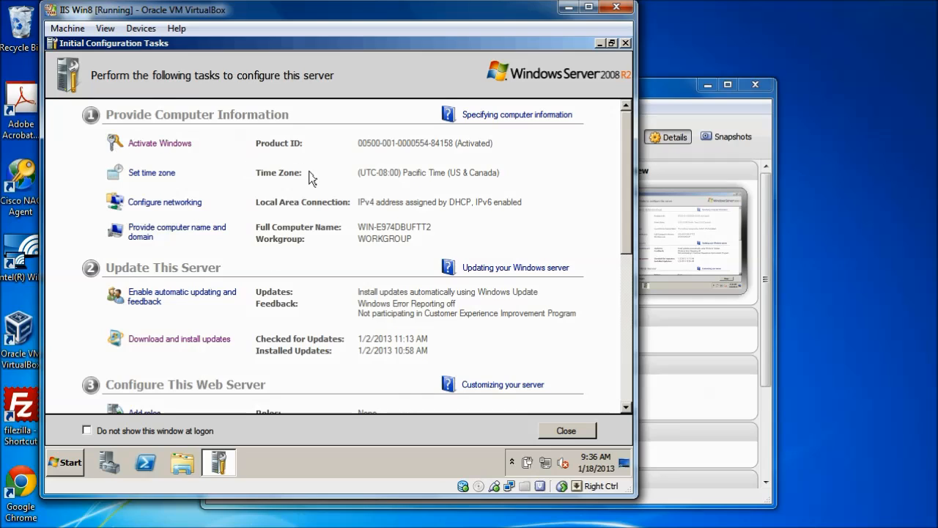
mouse_move(271, 240)
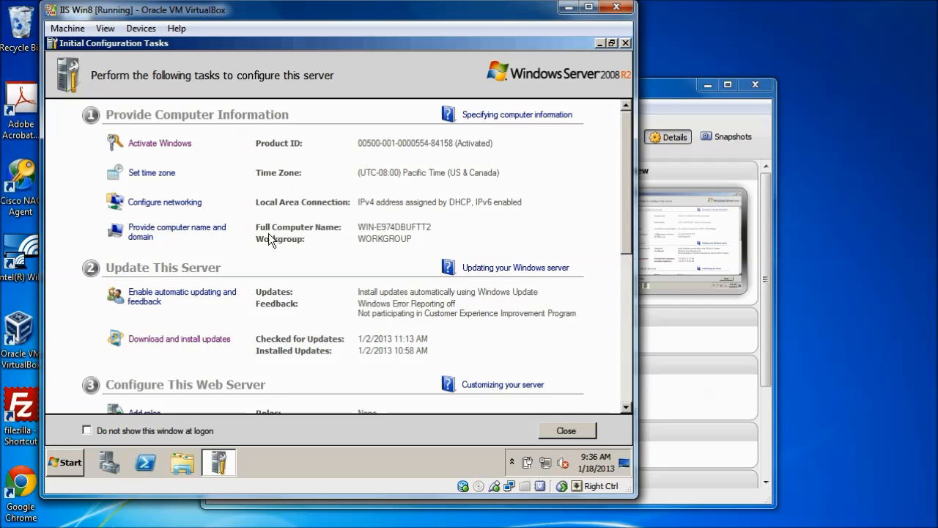
mouse_move(269, 293)
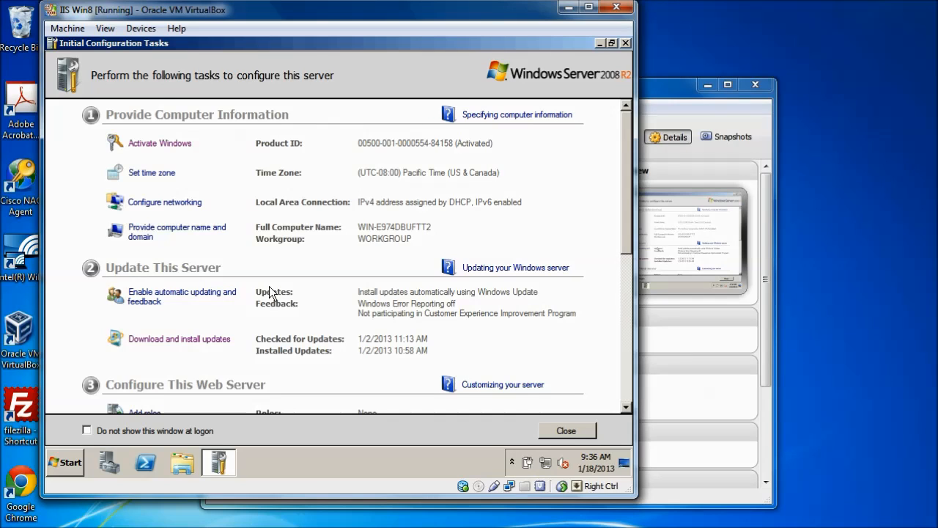
mouse_move(141, 137)
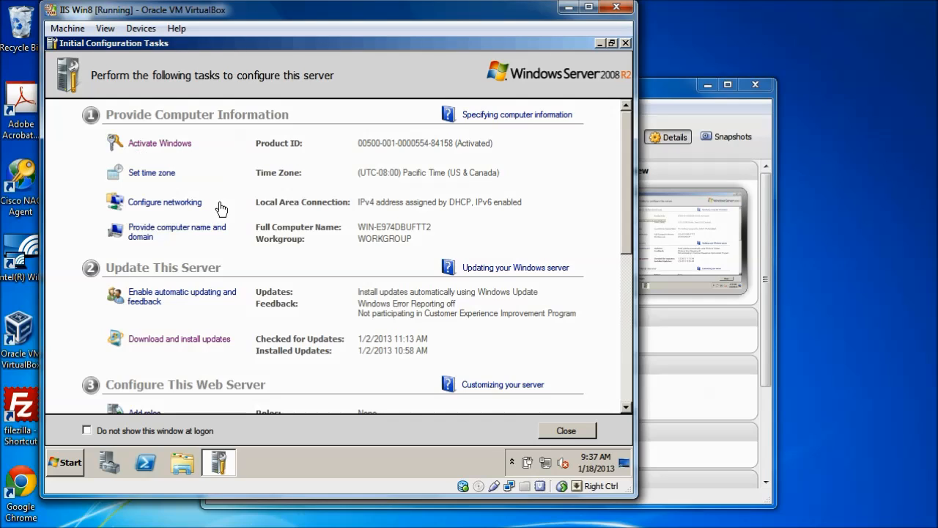
mouse_move(476, 327)
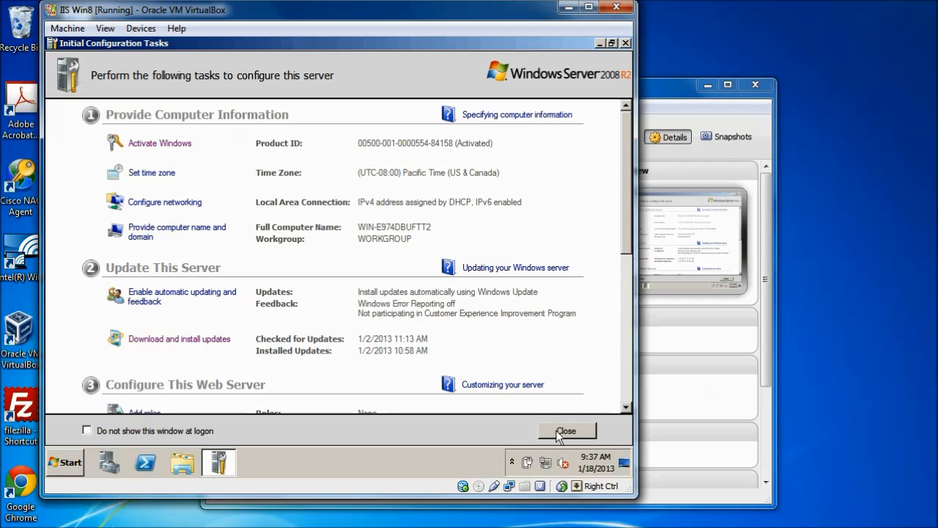
Step: Close Initial Configuration Tasks to return to the activated guest's desktop
click(566, 431)
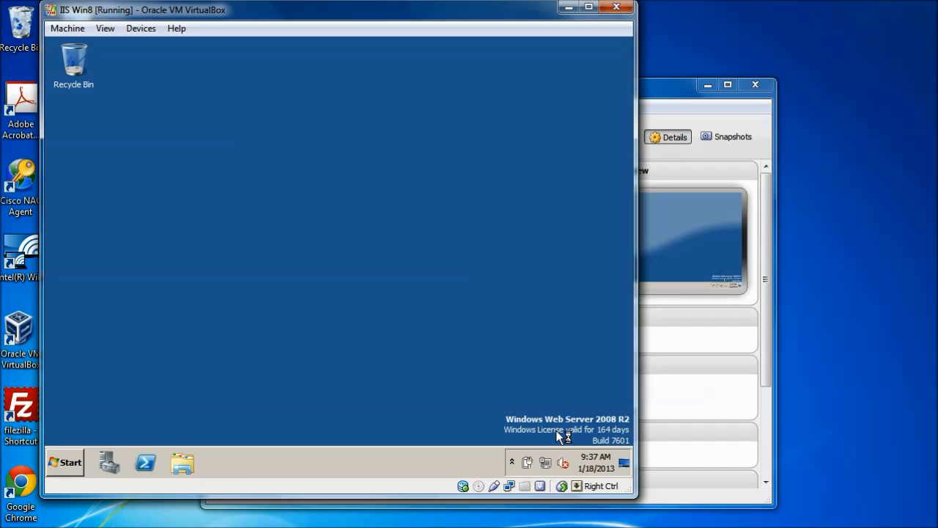